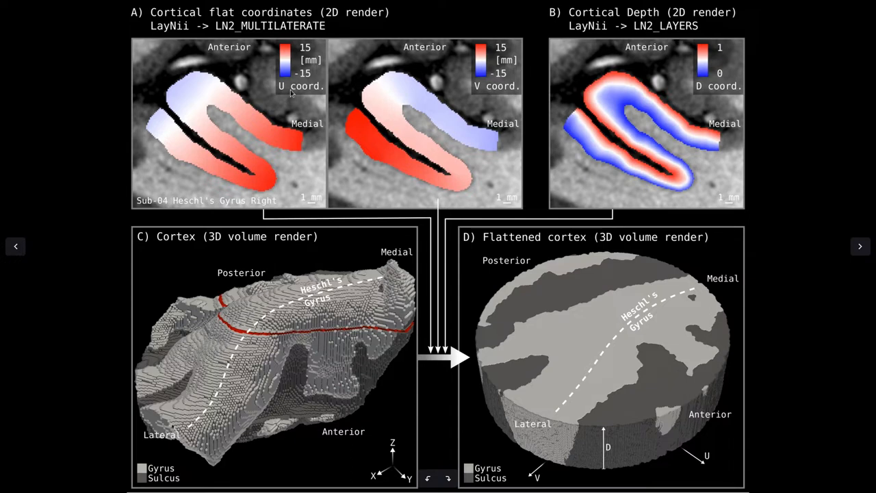
{"action": "mouse_move", "coordinate": [470, 116]}
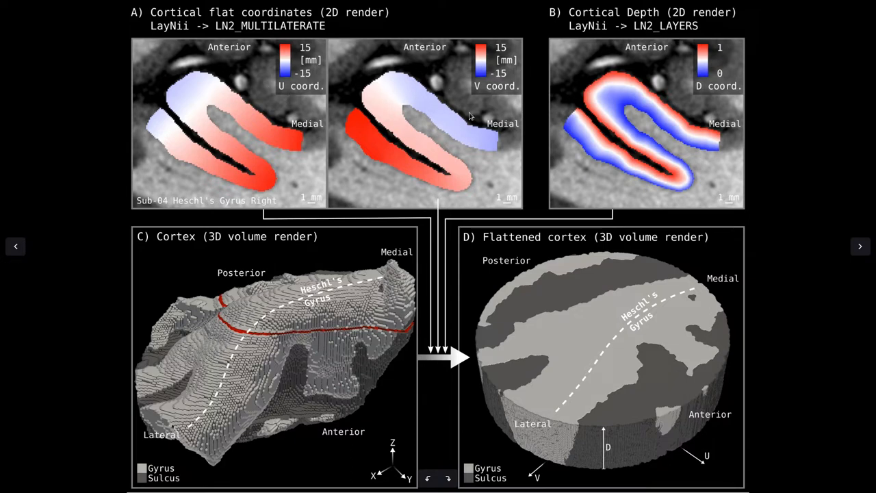
{"action": "mouse_move", "coordinate": [384, 149]}
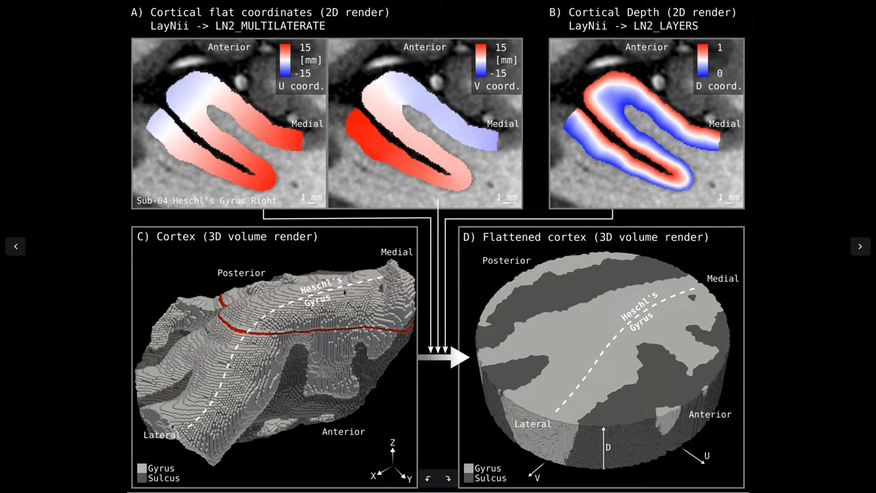
{"action": "mouse_move", "coordinate": [245, 410]}
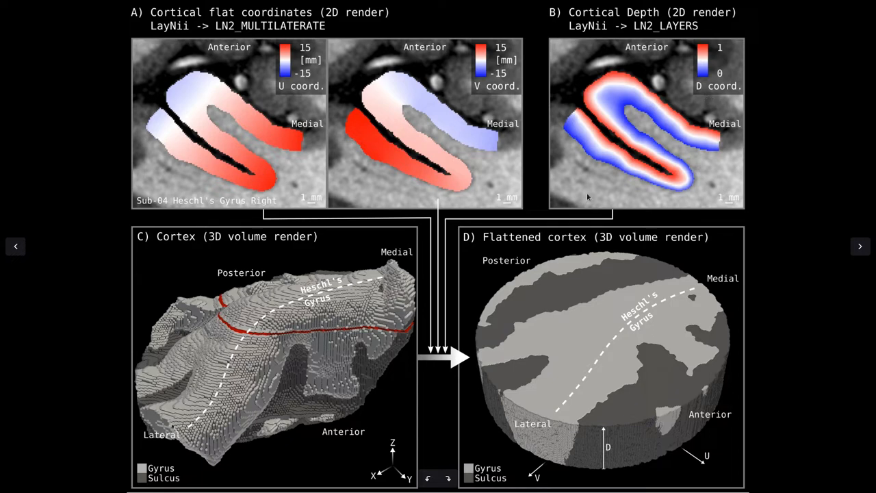
{"action": "mouse_move", "coordinate": [273, 351]}
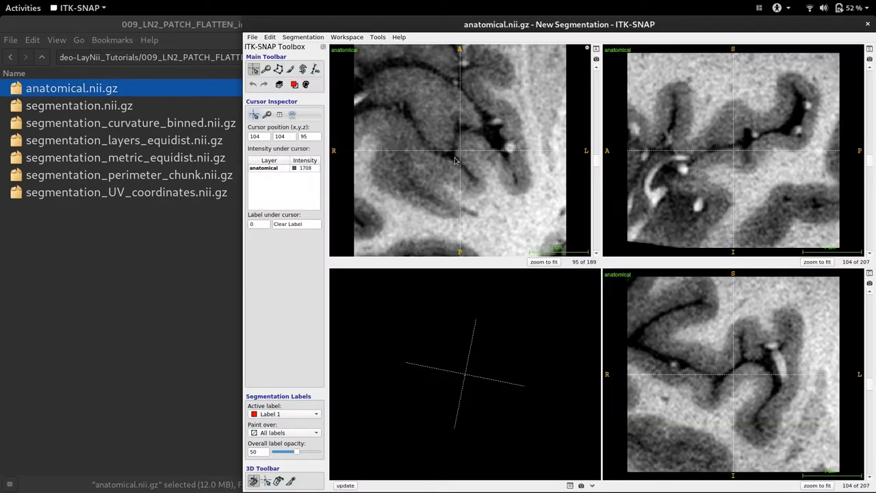
{"action": "mouse_move", "coordinate": [477, 151]}
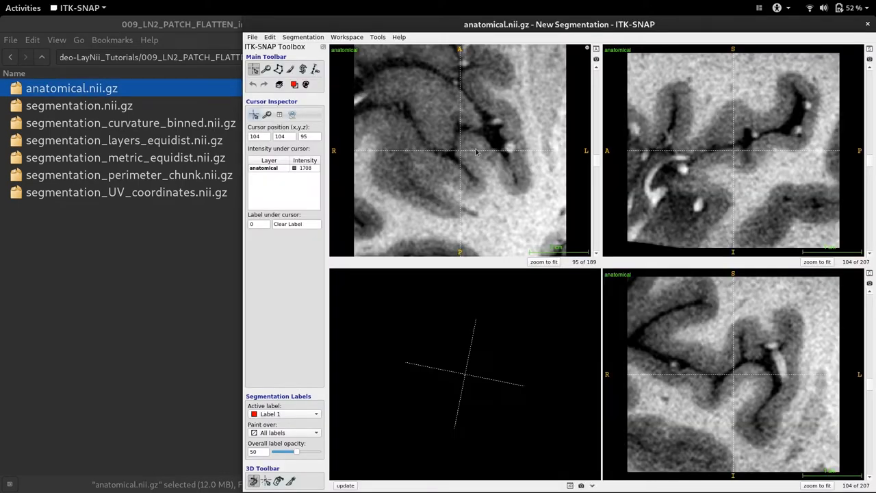
{"action": "mouse_move", "coordinate": [465, 148]}
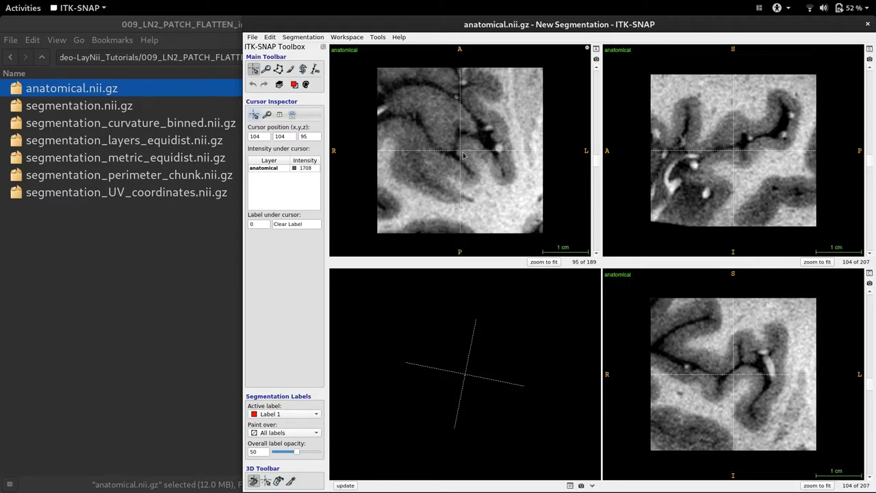
{"action": "mouse_move", "coordinate": [739, 154]}
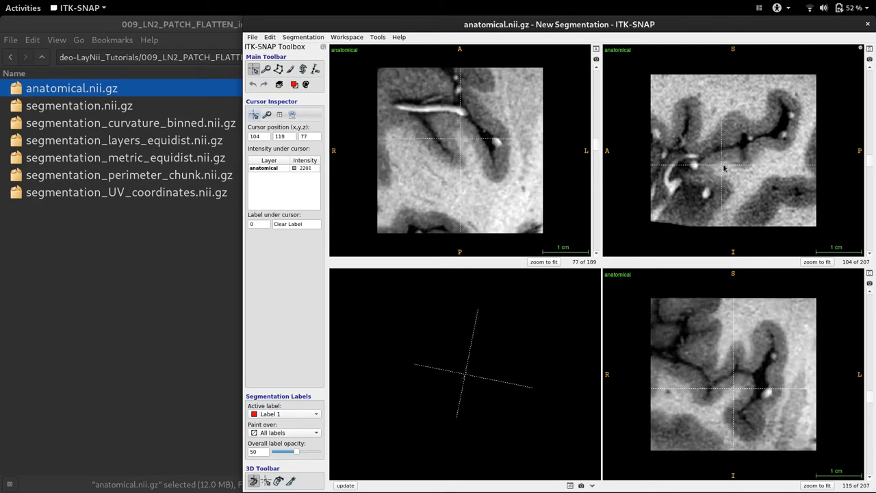
Step: Move the crosshair to another point in the anatomical scan
{"action": "left_click", "coordinate": [78, 105]}
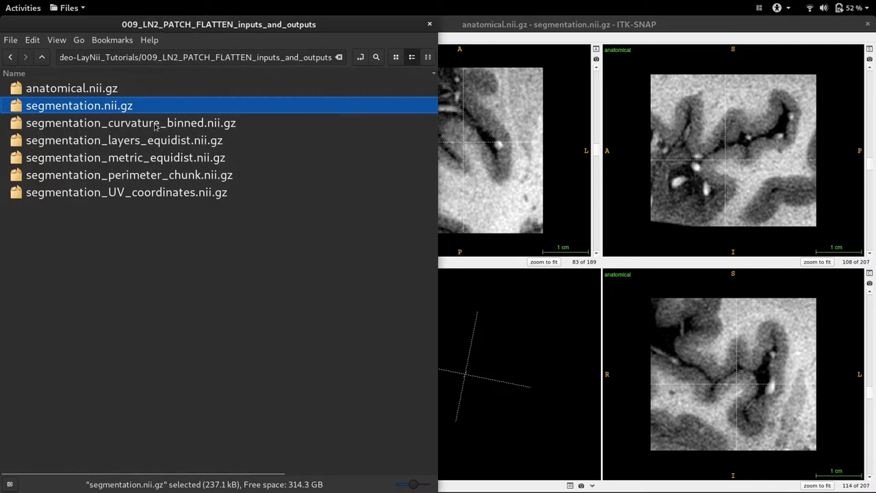
Step: Add segmentation_curvature_binned and segmentation_metric_equidist as additional images, probing a brain location between them
{"action": "left_click", "coordinate": [131, 122]}
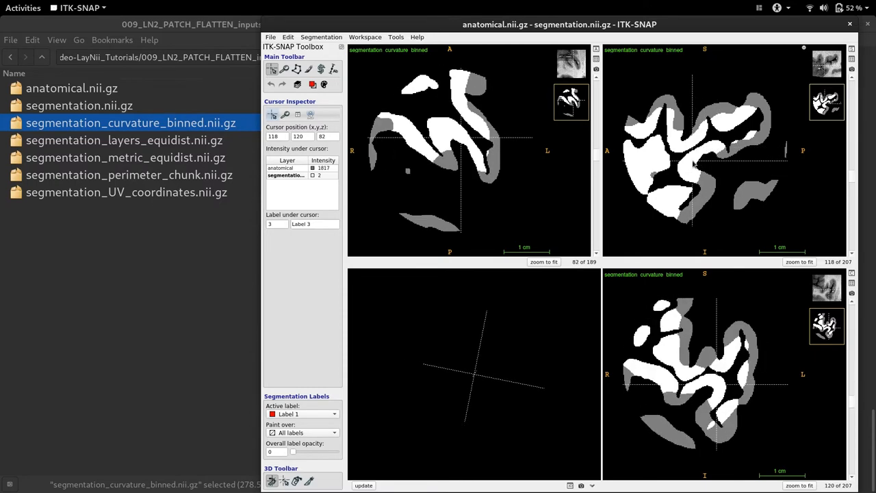
{"action": "left_click", "coordinate": [302, 175]}
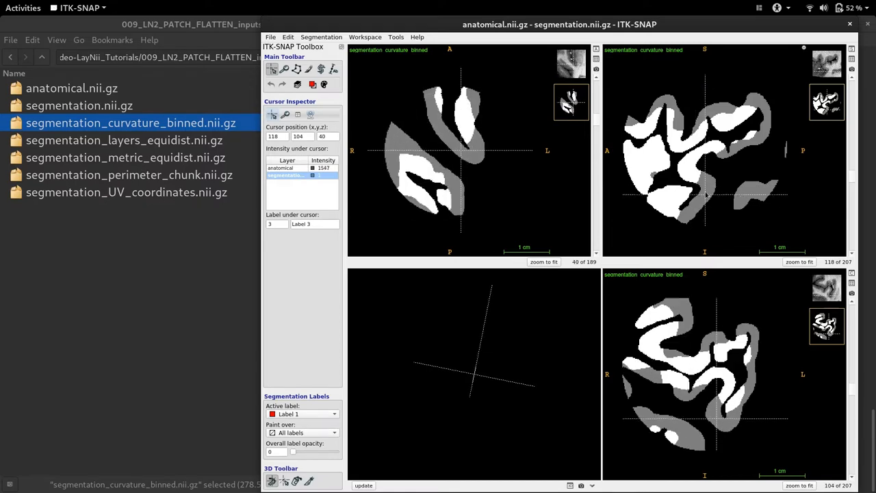
{"action": "scroll", "scroll_direction": "down", "scroll_amount": 3}
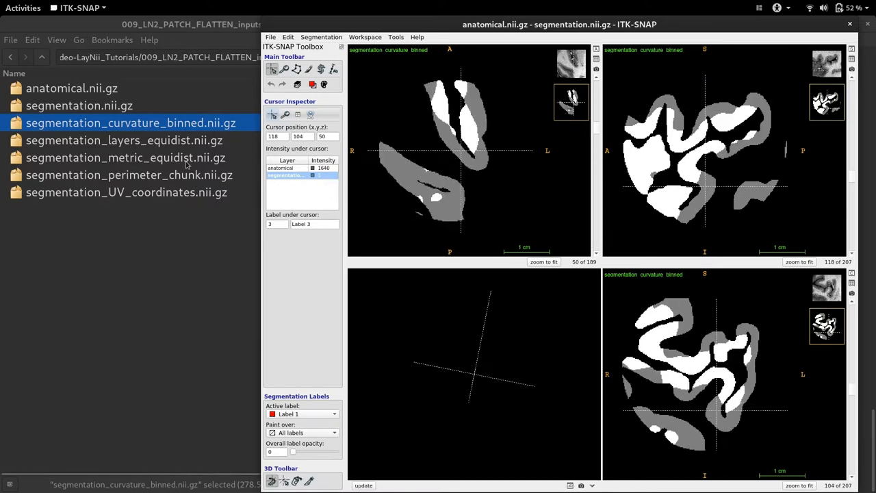
{"action": "left_click", "coordinate": [125, 158]}
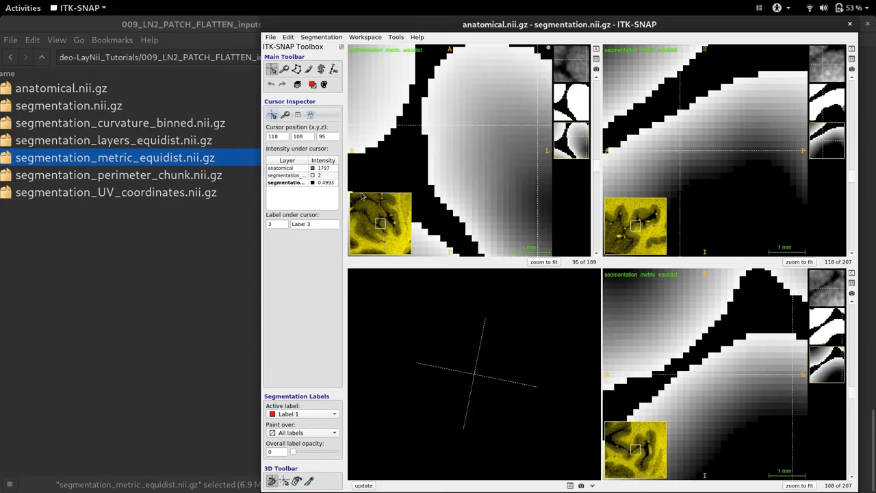
Step: Read the metric value at another brain location, then select segmentation_UV_coordinates.nii.gz
{"action": "left_click", "coordinate": [285, 183]}
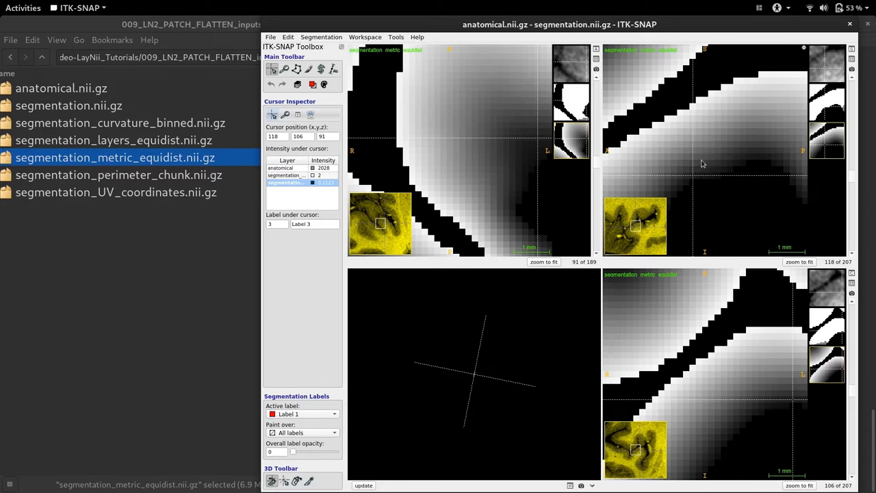
{"action": "left_click", "coordinate": [116, 193]}
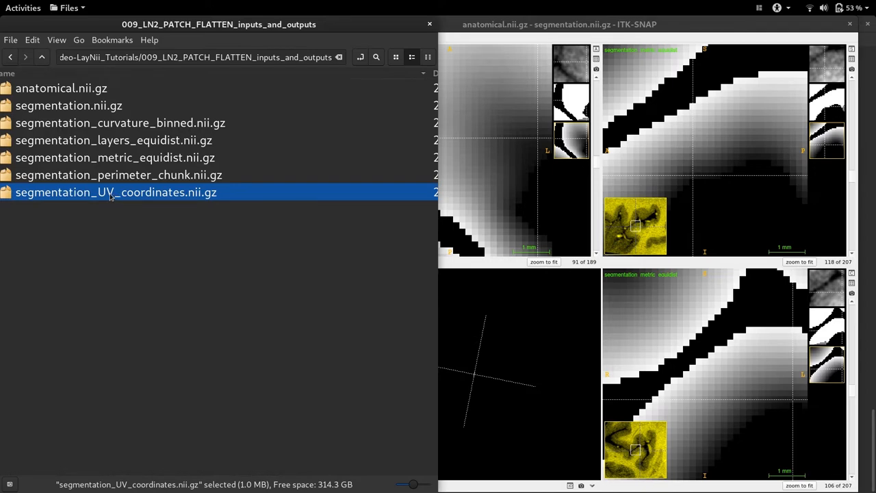
Step: Load segmentation_UV_coordinates.nii.gz as an additional image and show its component 2/2
{"action": "double_click", "coordinate": [116, 192]}
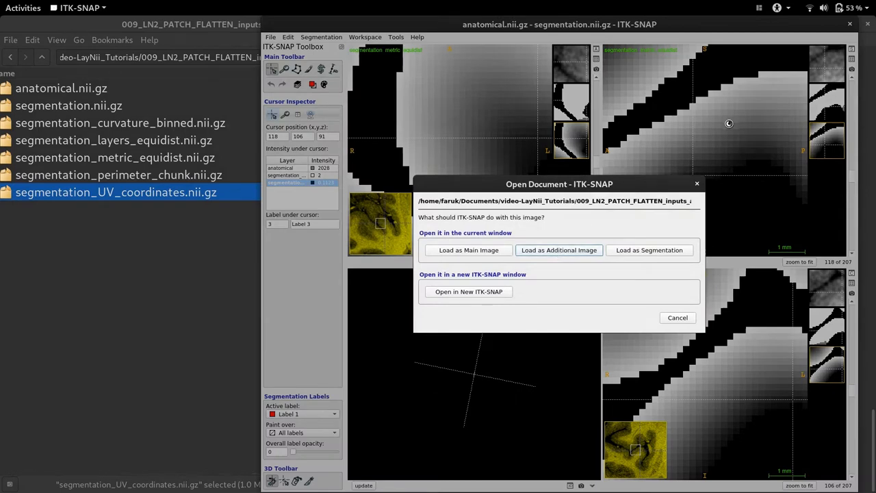
{"action": "left_click", "coordinate": [558, 249]}
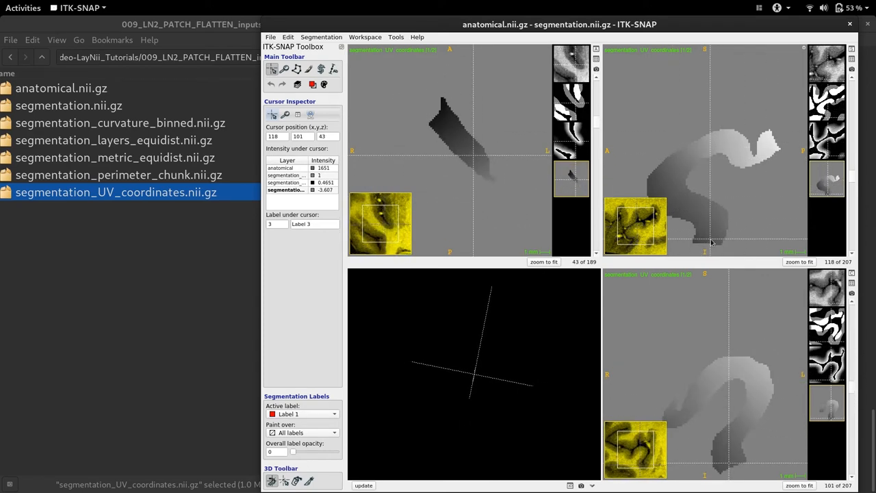
{"action": "left_click", "coordinate": [709, 144]}
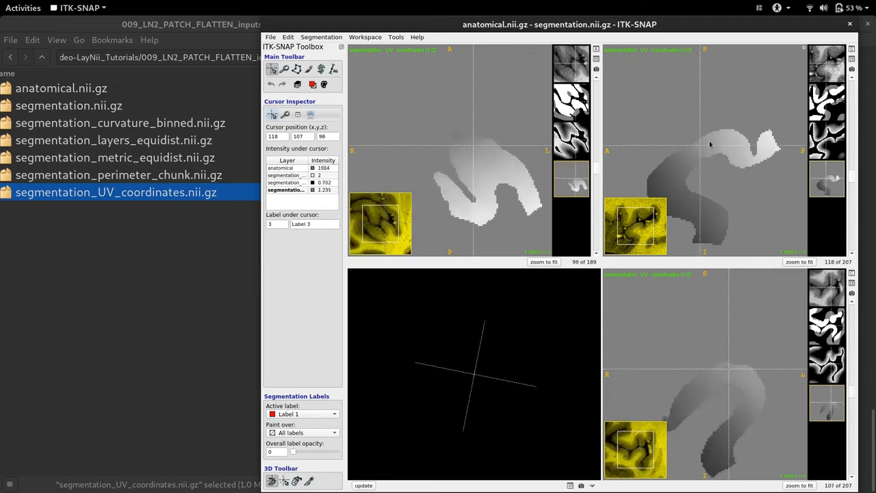
{"action": "scroll", "scroll_direction": "down", "scroll_amount": 3}
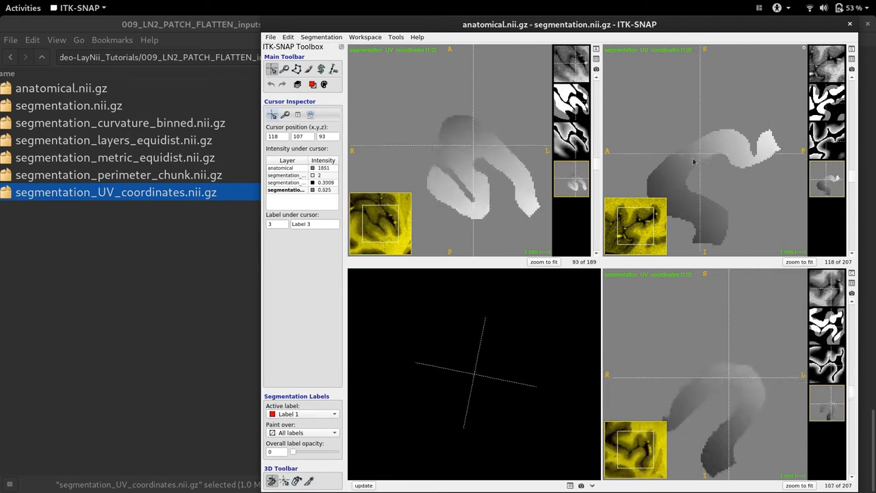
{"action": "right_click", "coordinate": [585, 171]}
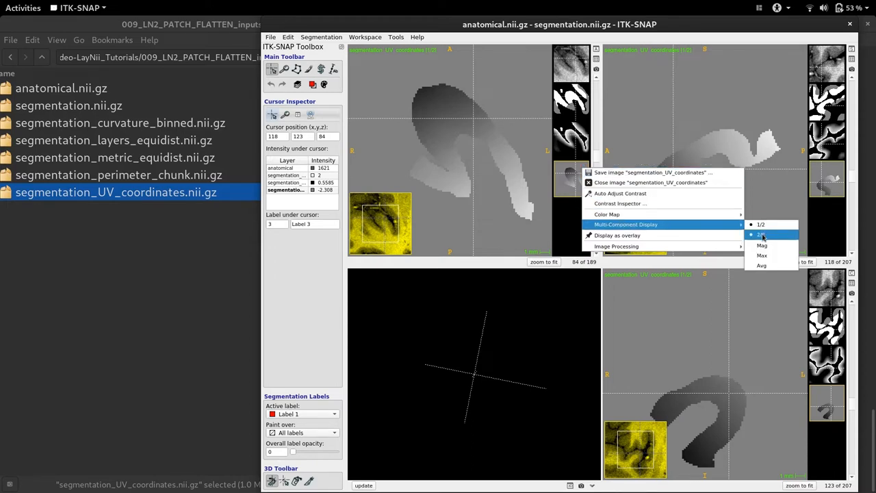
{"action": "left_click", "coordinate": [761, 235]}
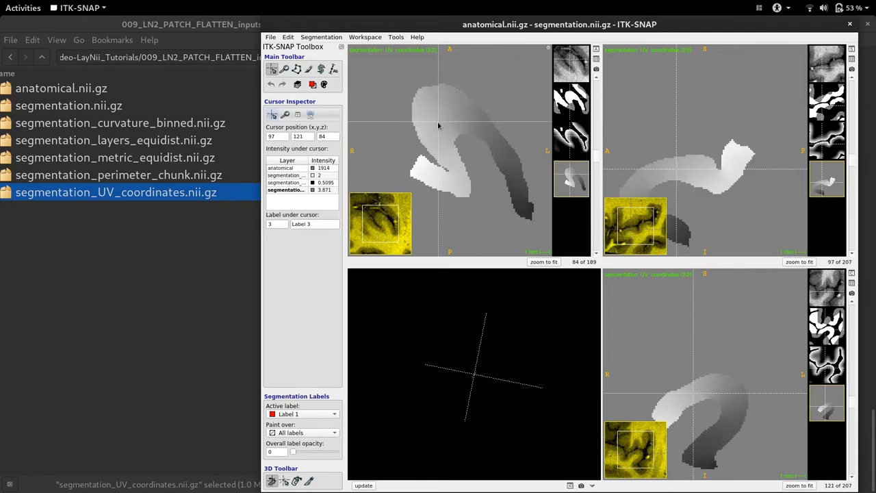
{"action": "left_click", "coordinate": [118, 175]}
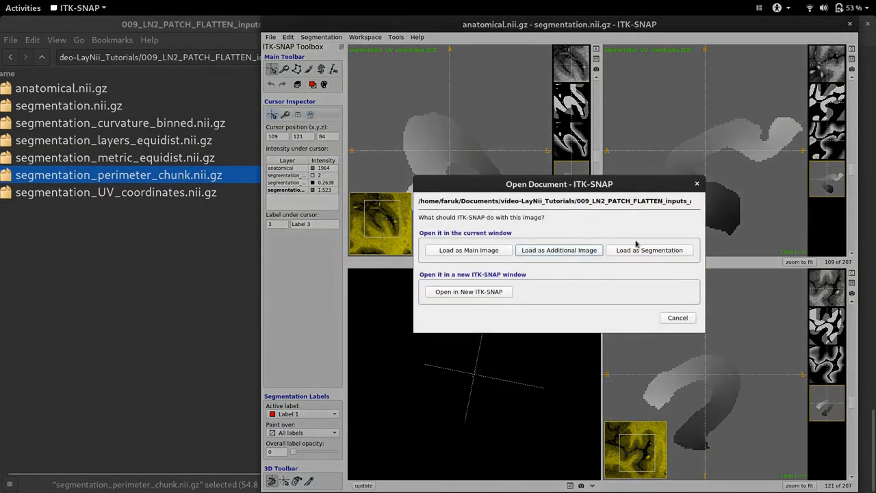
{"action": "left_click", "coordinate": [649, 250]}
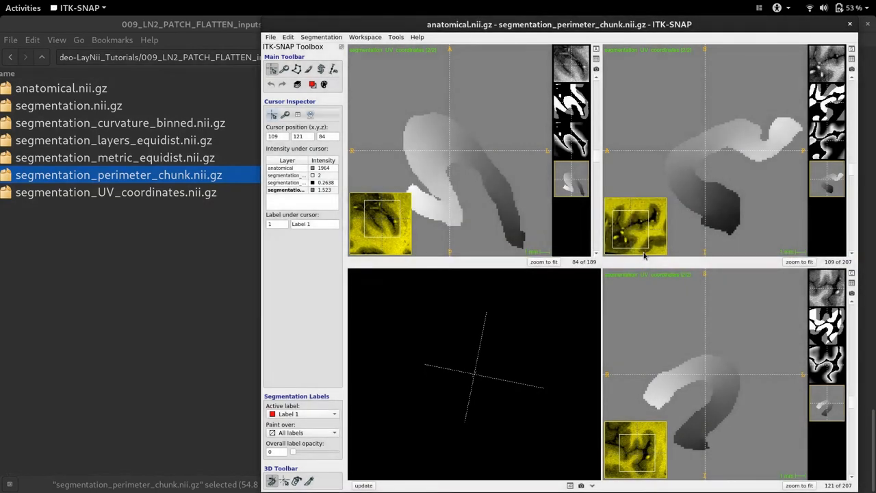
{"action": "left_click_drag", "start_coordinate": [273, 451], "coordinate": [302, 451]}
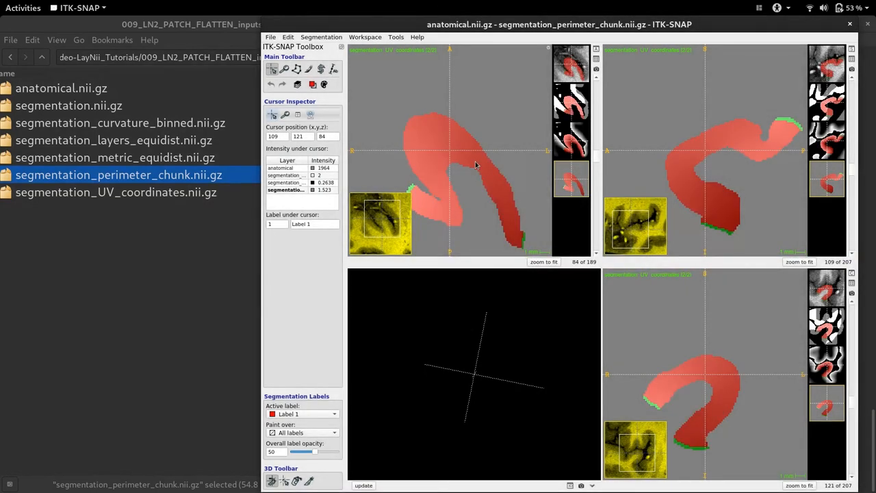
{"action": "left_click", "coordinate": [363, 485]}
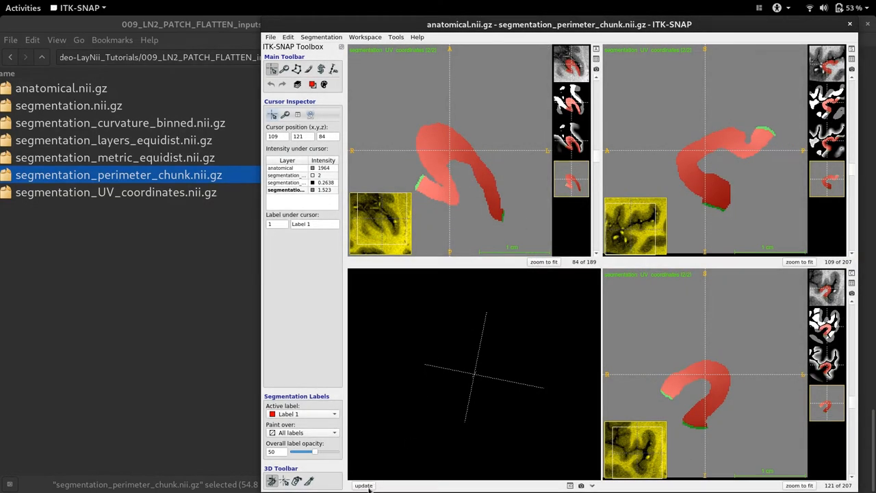
{"action": "left_click", "coordinate": [363, 485]}
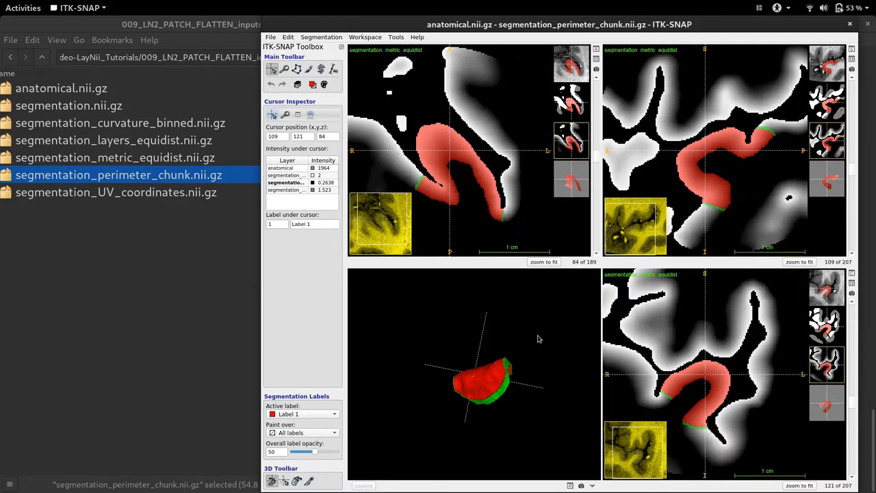
{"action": "left_click_drag", "start_coordinate": [537, 339], "coordinate": [553, 351]}
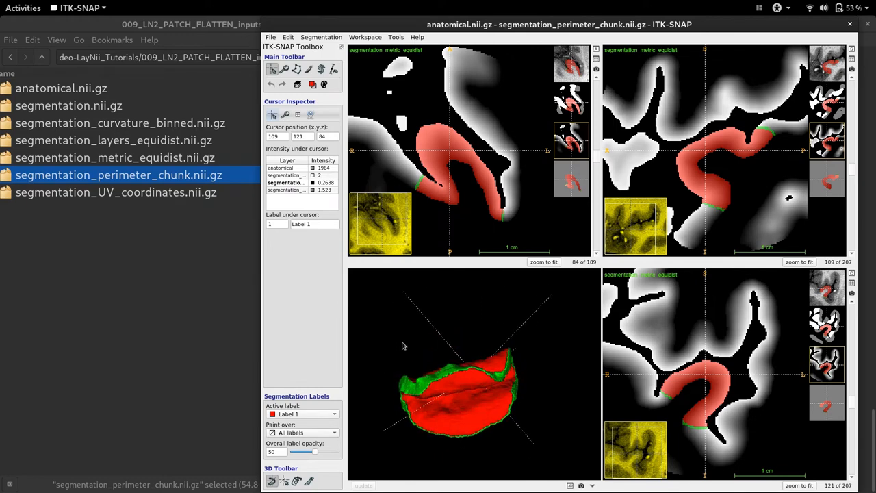
{"action": "left_click_drag", "start_coordinate": [466, 383], "coordinate": [455, 431]}
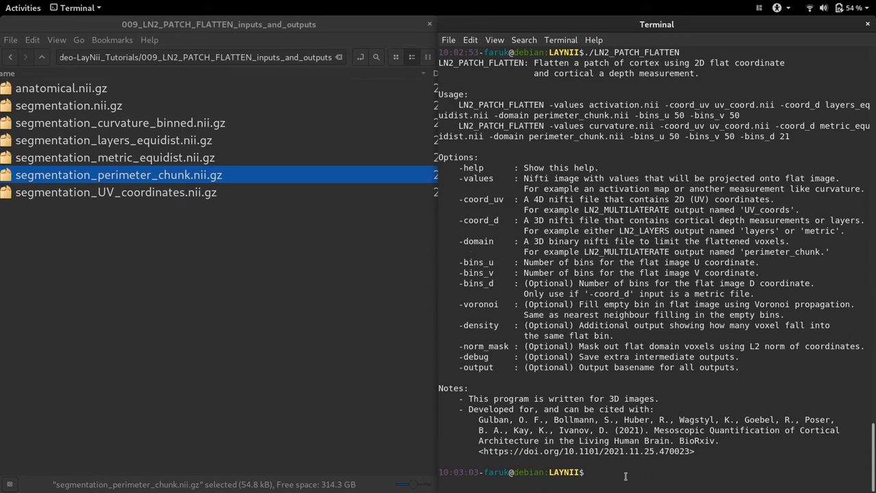
Step: Start ./LN2_PATCH_FLATTEN with binned curvature as -values and UV coordinates as -coord_uv
{"action": "type", "text": "./LN2_PATCH_FLATTEN"}
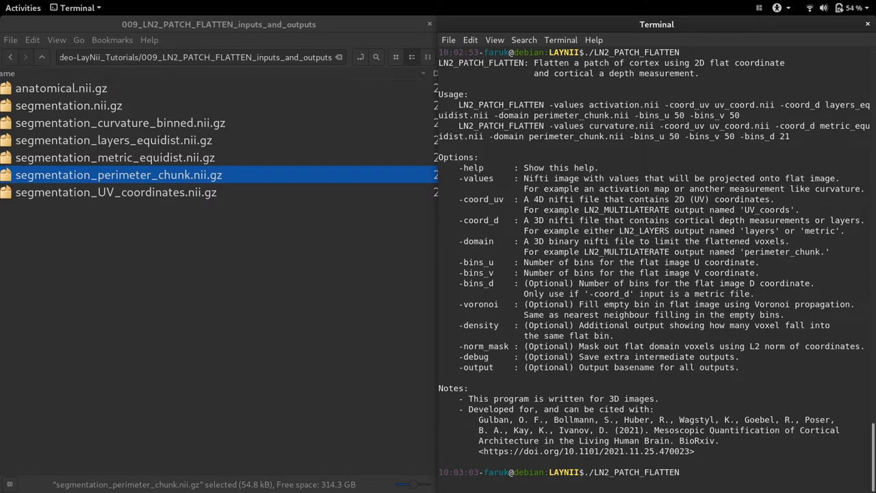
{"action": "type", "text": "-values"}
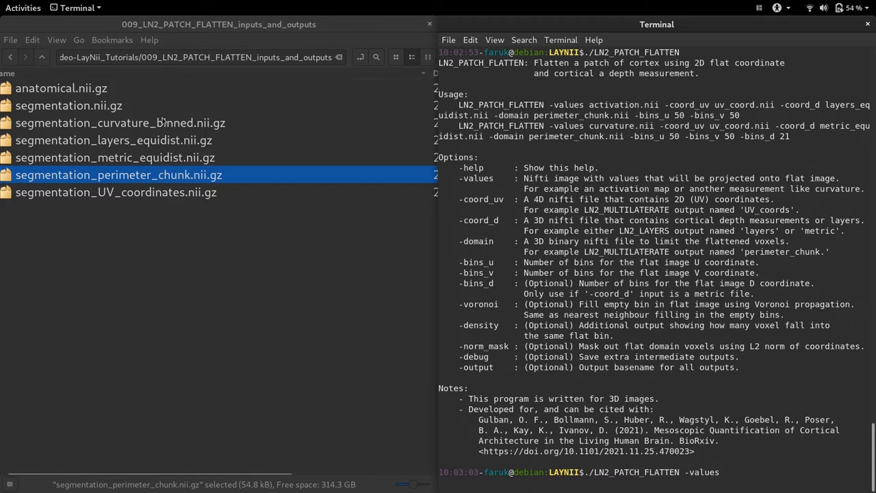
{"action": "left_click", "coordinate": [120, 123]}
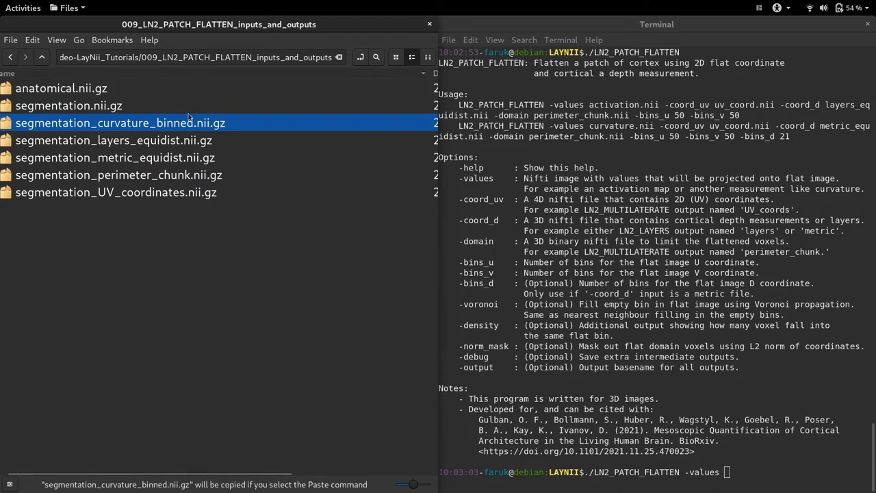
{"action": "mouse_move", "coordinate": [743, 445]}
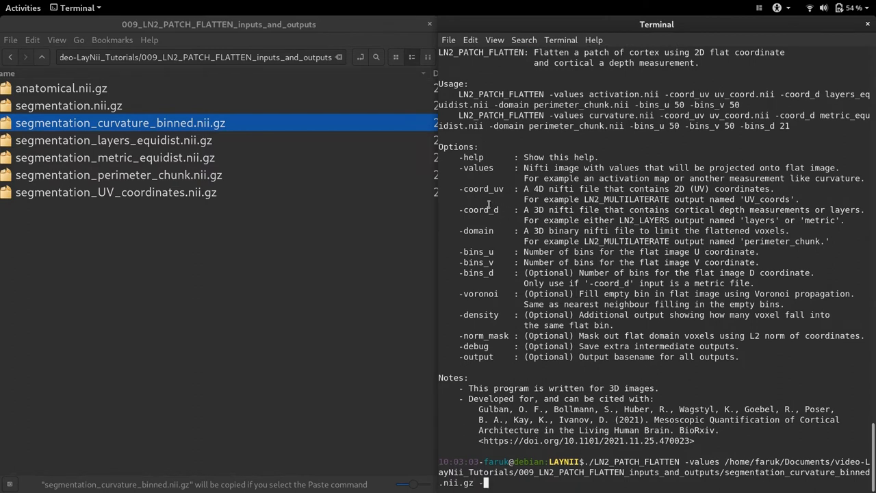
{"action": "type", "text": "-coord_uv"}
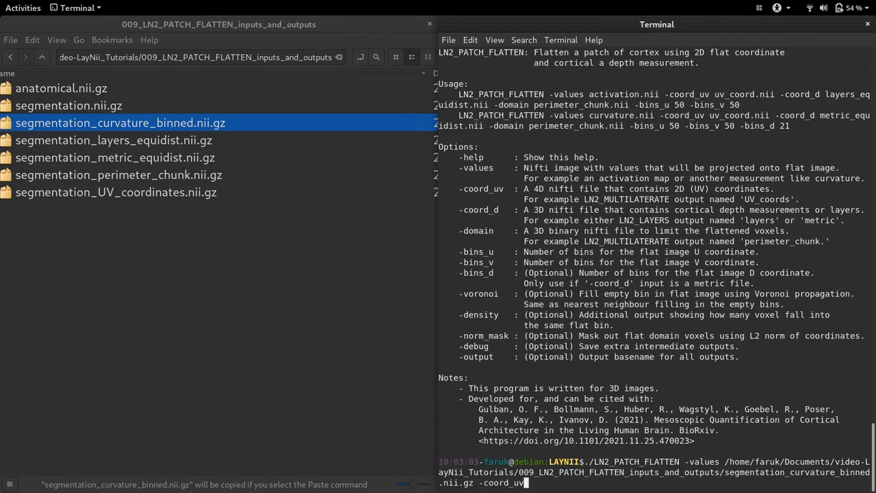
{"action": "left_click", "coordinate": [116, 193]}
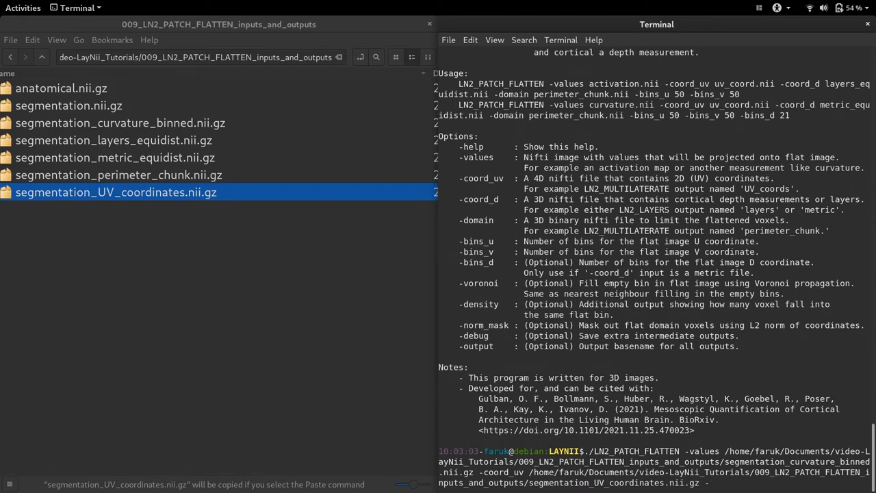
Step: Add the metric equidistant depth file as -coord_d and pick the perimeter chunk for -domain
{"action": "type", "text": "-coord_d"}
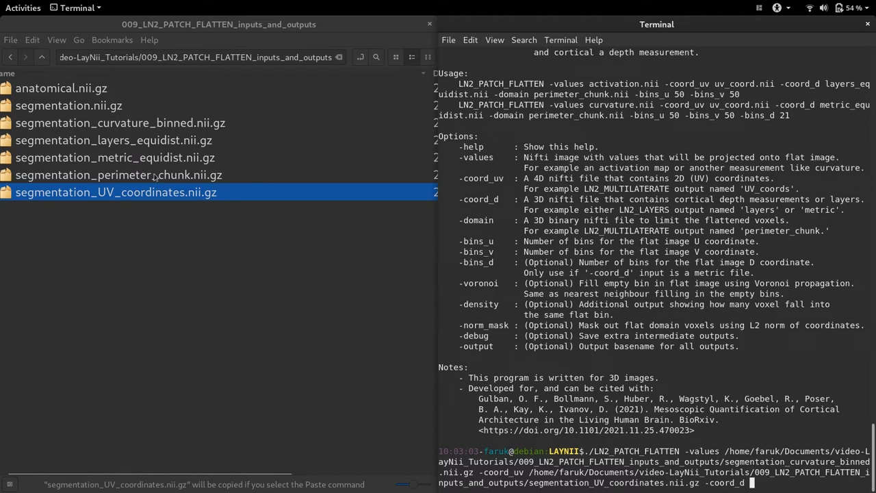
{"action": "mouse_move", "coordinate": [153, 164]}
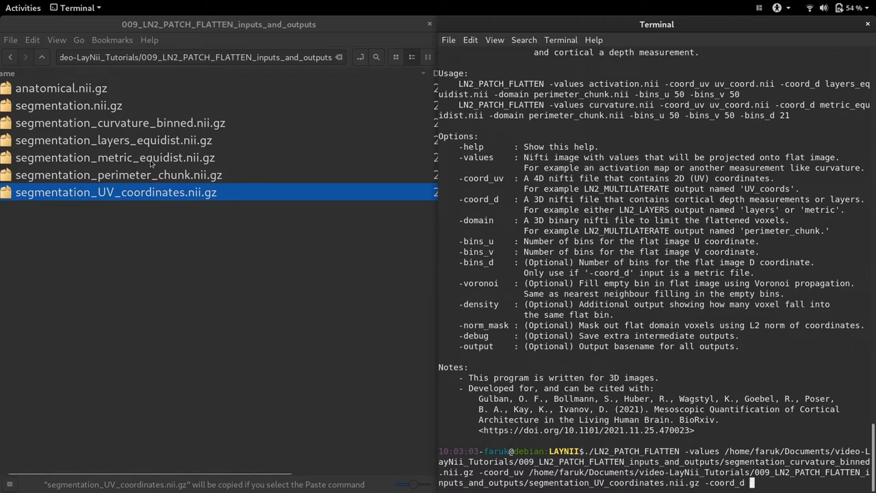
{"action": "left_click", "coordinate": [115, 158]}
{"action": "type", "text": " /home/faruk/Documents/video-LayNii_Tutorials/009_LN2_PATCH_FLATTEN_inputs_and_outputs/segmentation_metric_equidist.nii.gz -domain"}
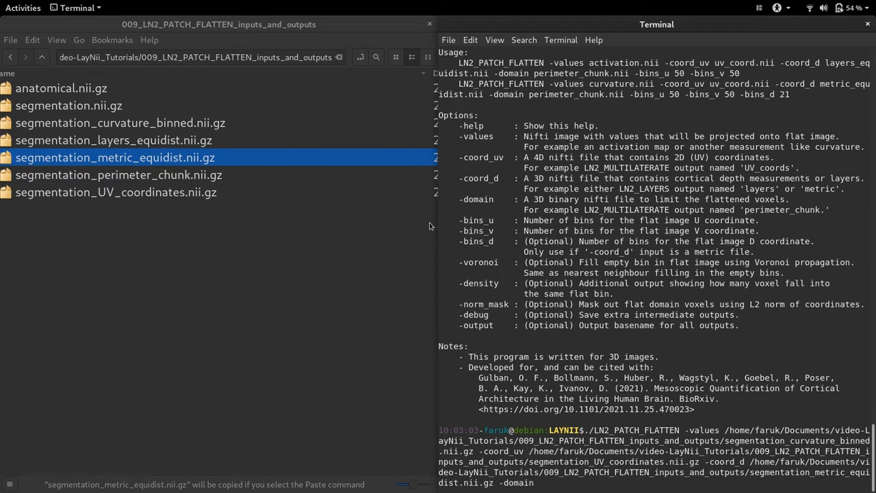
{"action": "left_click", "coordinate": [119, 175]}
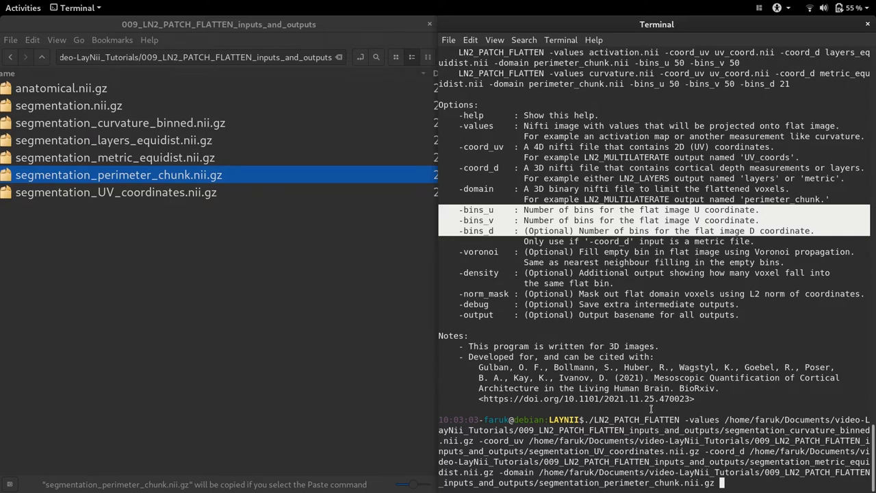
{"action": "mouse_move", "coordinate": [498, 231]}
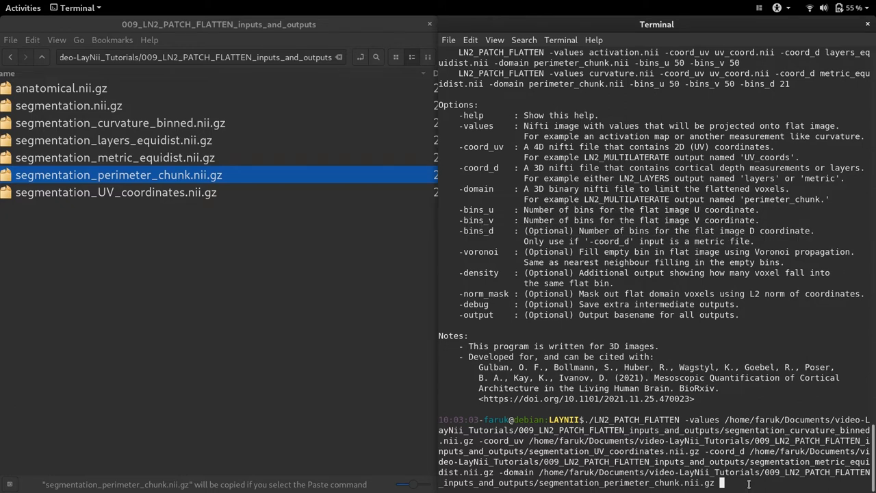
Step: Add -bins_u 20, -bins_v 20 and -bins_d 11, then run the flattening command
{"action": "type", "text": "-bins_u 20"}
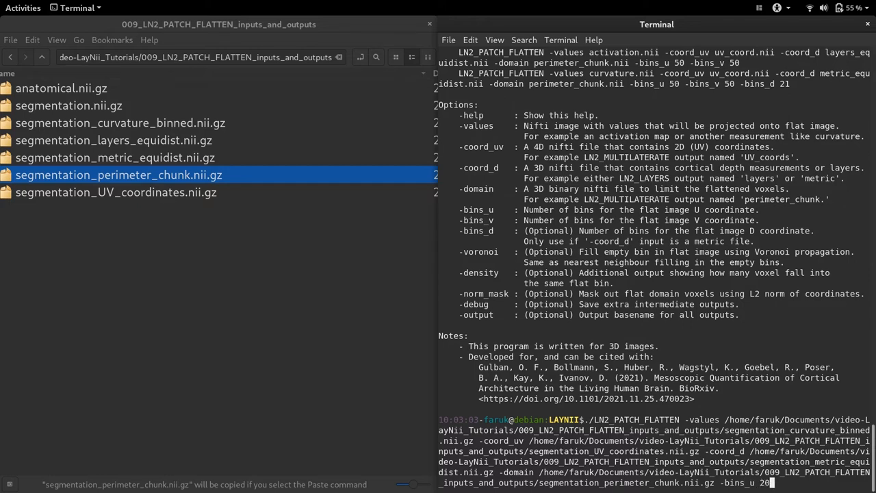
{"action": "type", "text": "-bins_v 20 -bins_d 11"}
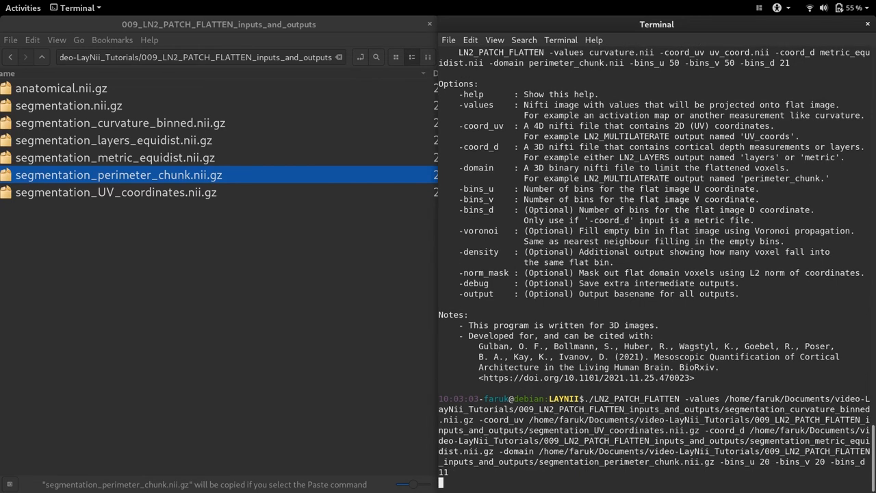
{"action": "key", "text": "Return"}
{"action": "type", "text": "itksnap"}
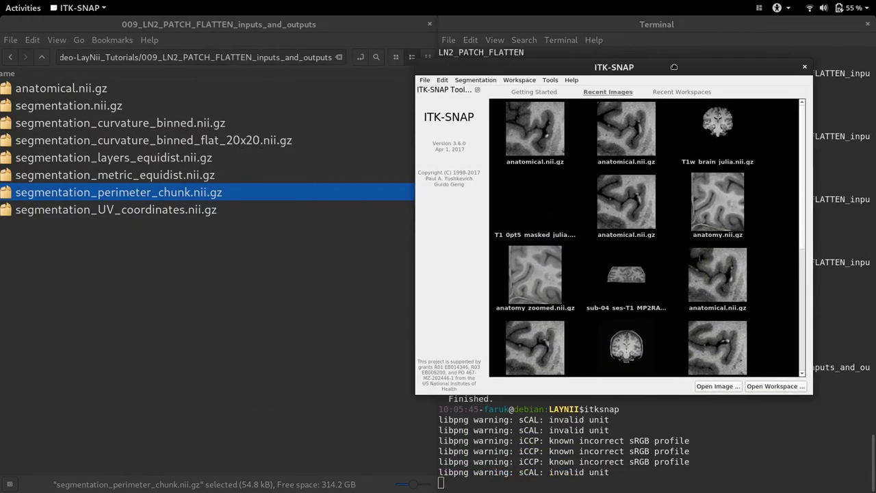
Step: Select segmentation_curvature_binned_flat_20x20.nii.gz in the Files window
{"action": "left_click", "coordinate": [154, 139]}
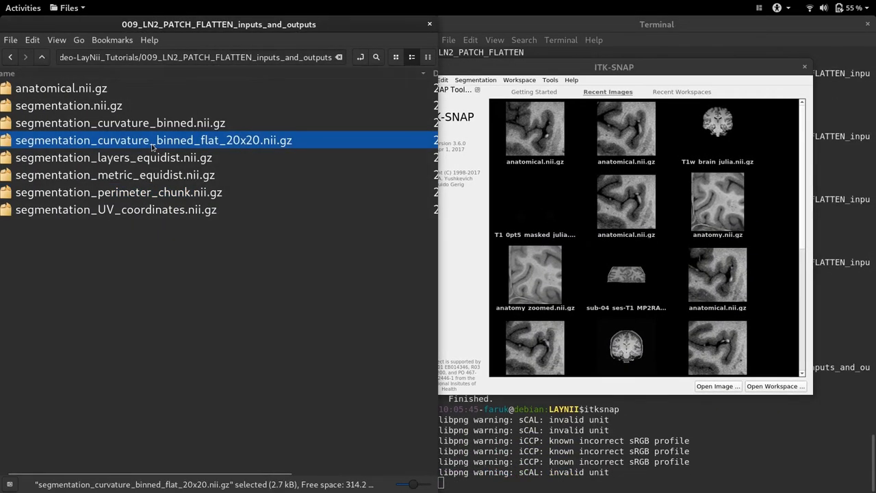
{"action": "mouse_move", "coordinate": [85, 150]}
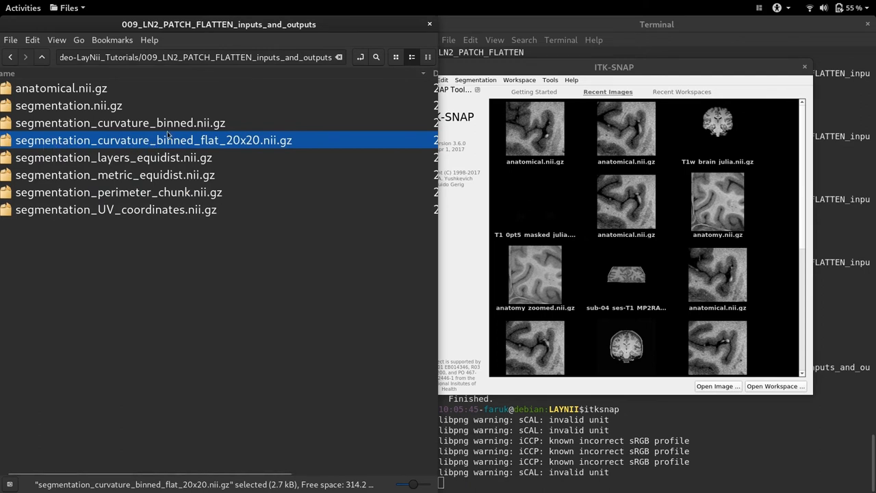
{"action": "mouse_move", "coordinate": [111, 144]}
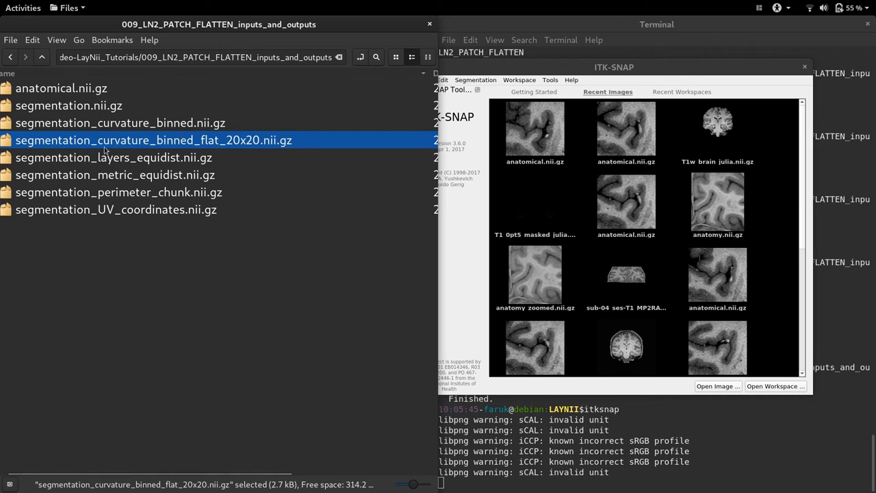
{"action": "mouse_move", "coordinate": [252, 146]}
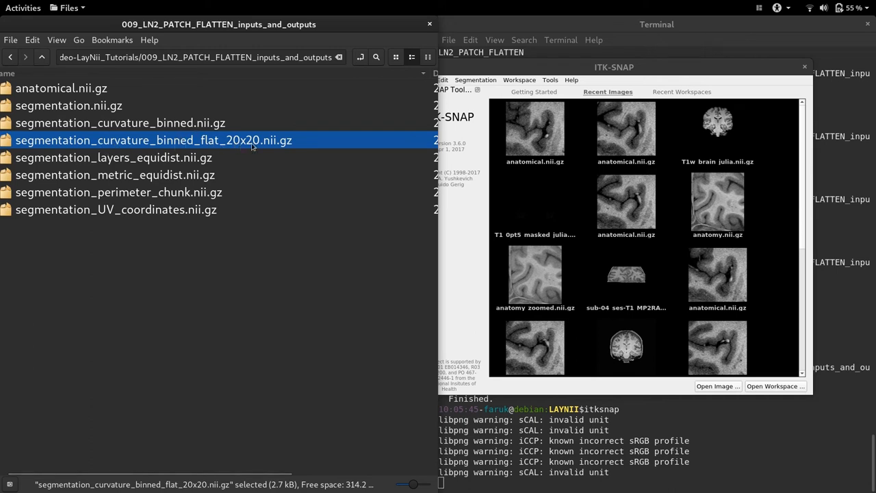
{"action": "mouse_move", "coordinate": [236, 143]}
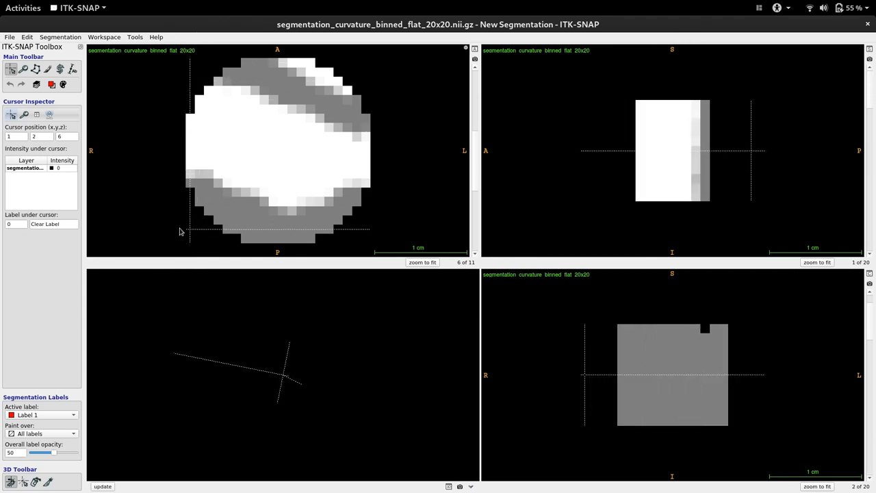
Step: Inspect a point in the flattened 20x20x11 curvature volume's axial view
{"action": "left_click", "coordinate": [689, 137]}
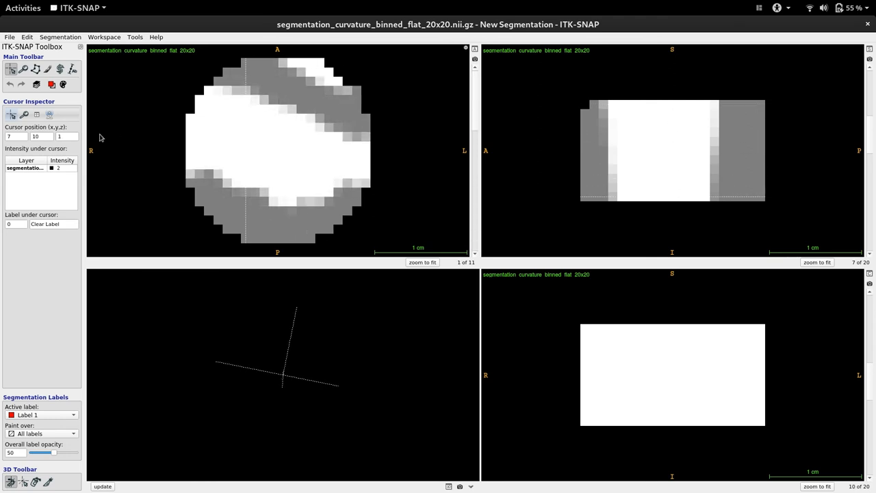
{"action": "mouse_move", "coordinate": [404, 165]}
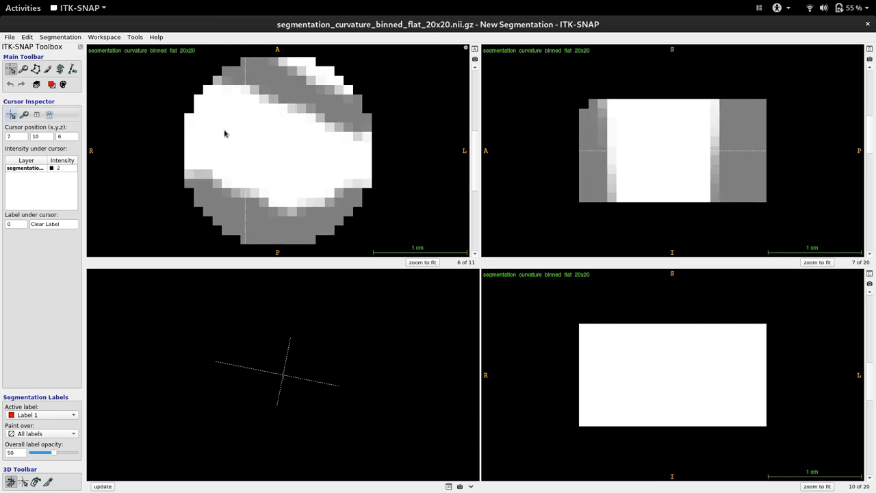
{"action": "mouse_move", "coordinate": [336, 56]}
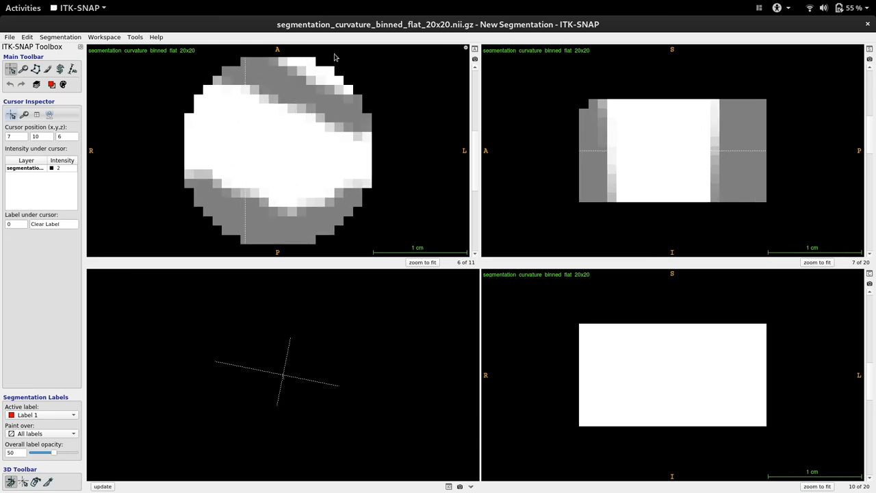